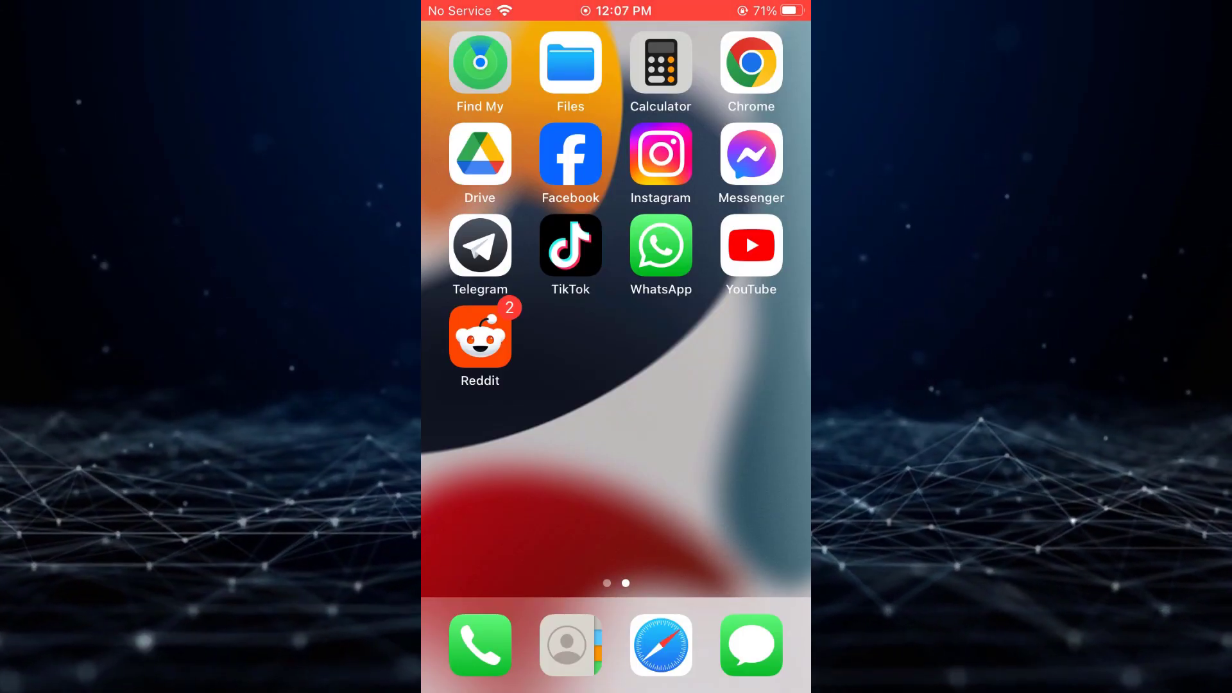
Launch Instagram from the home screen and land on your own profile
{"action": "left_click", "coordinate": [660, 153]}
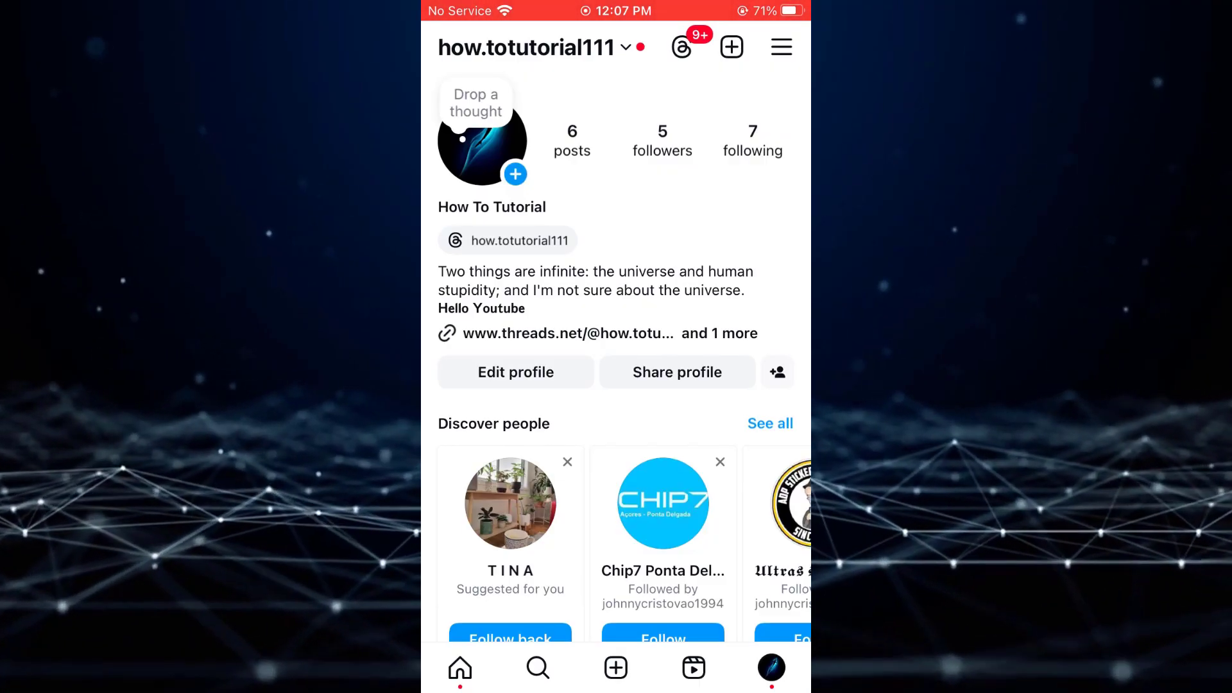
Go through Settings and activity into the Accounts Centre and show its Profiles list
{"action": "left_click", "coordinate": [780, 47]}
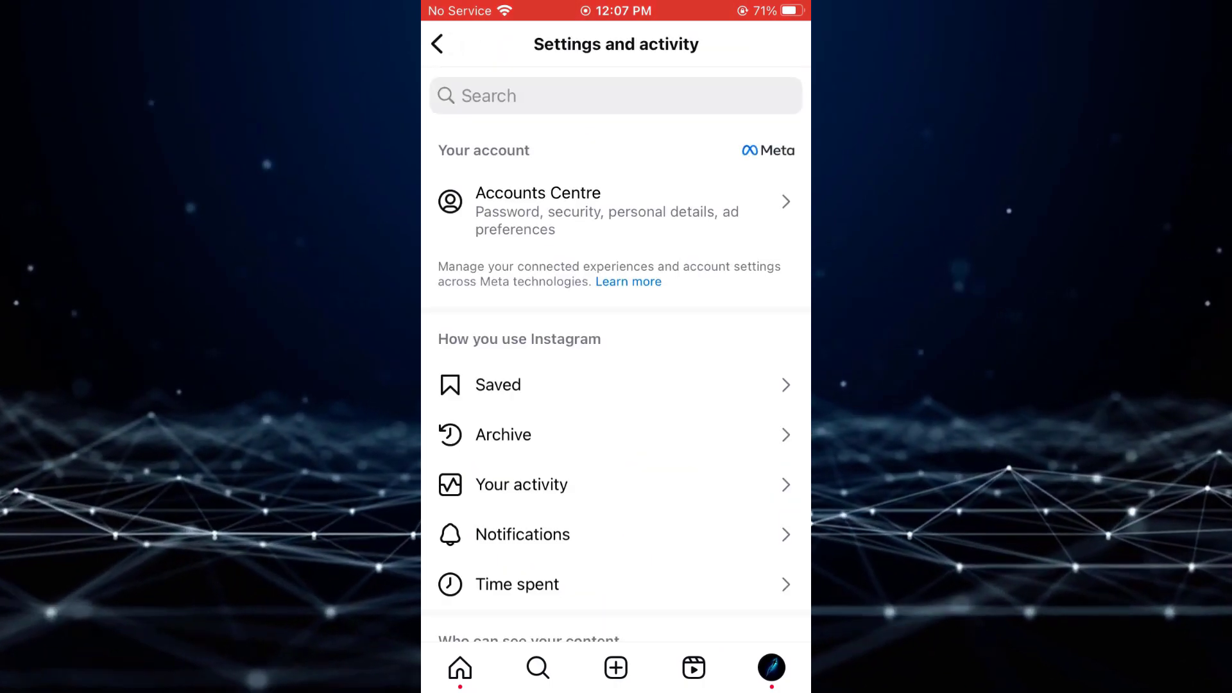
{"action": "left_click", "coordinate": [616, 202]}
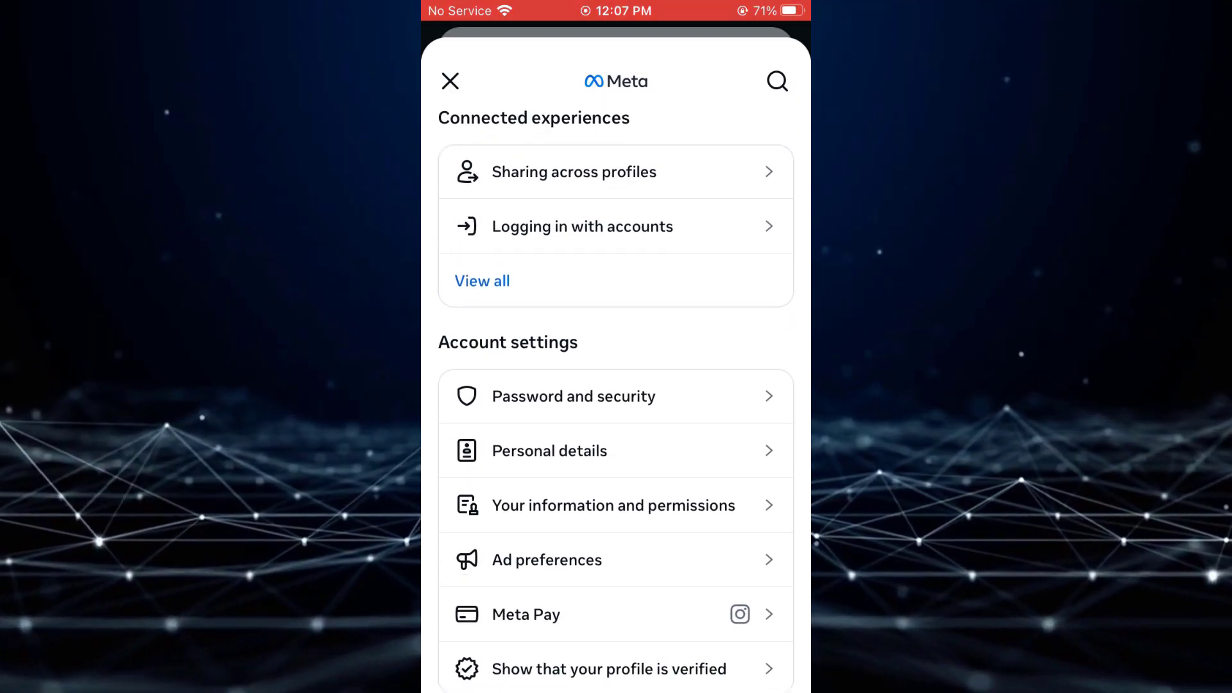
{"action": "scroll", "scroll_direction": "down", "scroll_amount": 3}
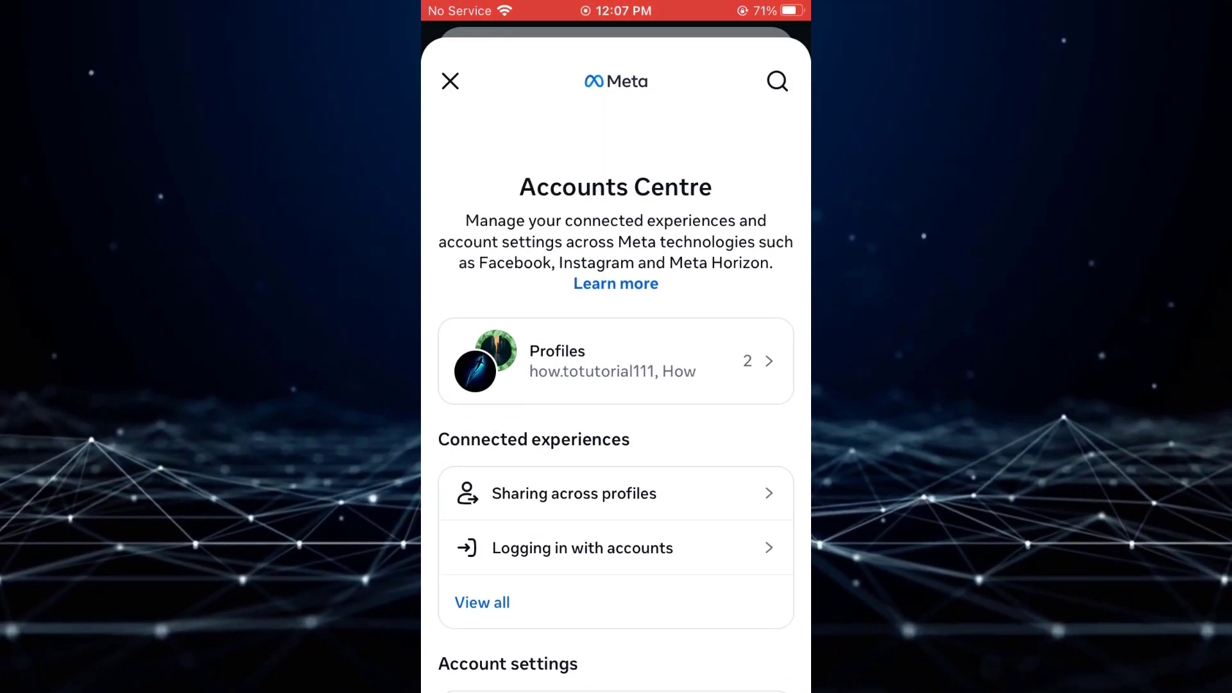
{"action": "scroll", "scroll_direction": "up", "scroll_amount": 3}
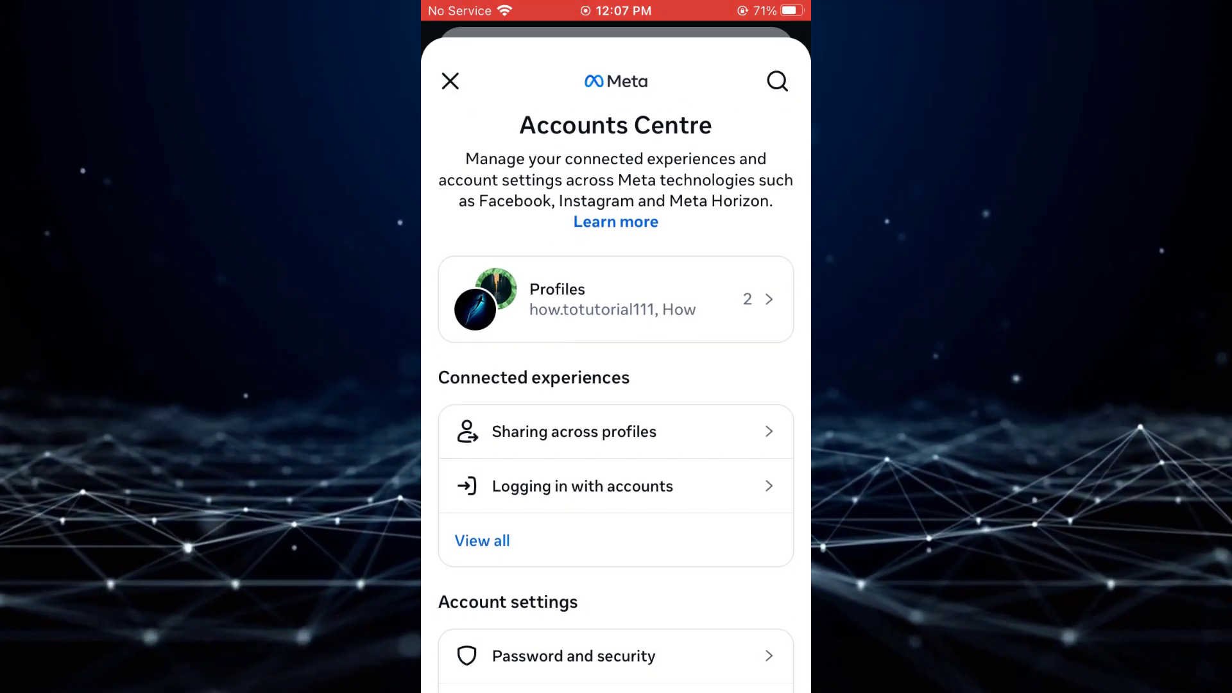
{"action": "left_click", "coordinate": [615, 299]}
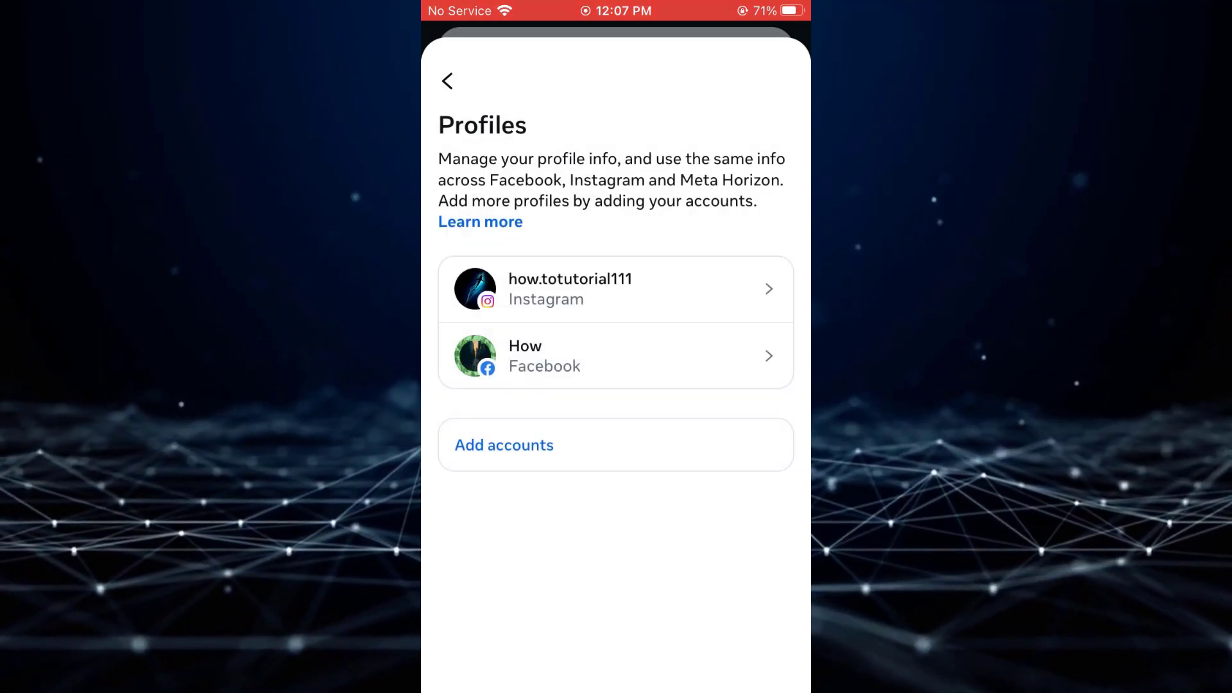
From the how.totutorial111 profile's avatar menu, reach Avatar settings showing public avatar and follow-only sharing
{"action": "left_click", "coordinate": [615, 288]}
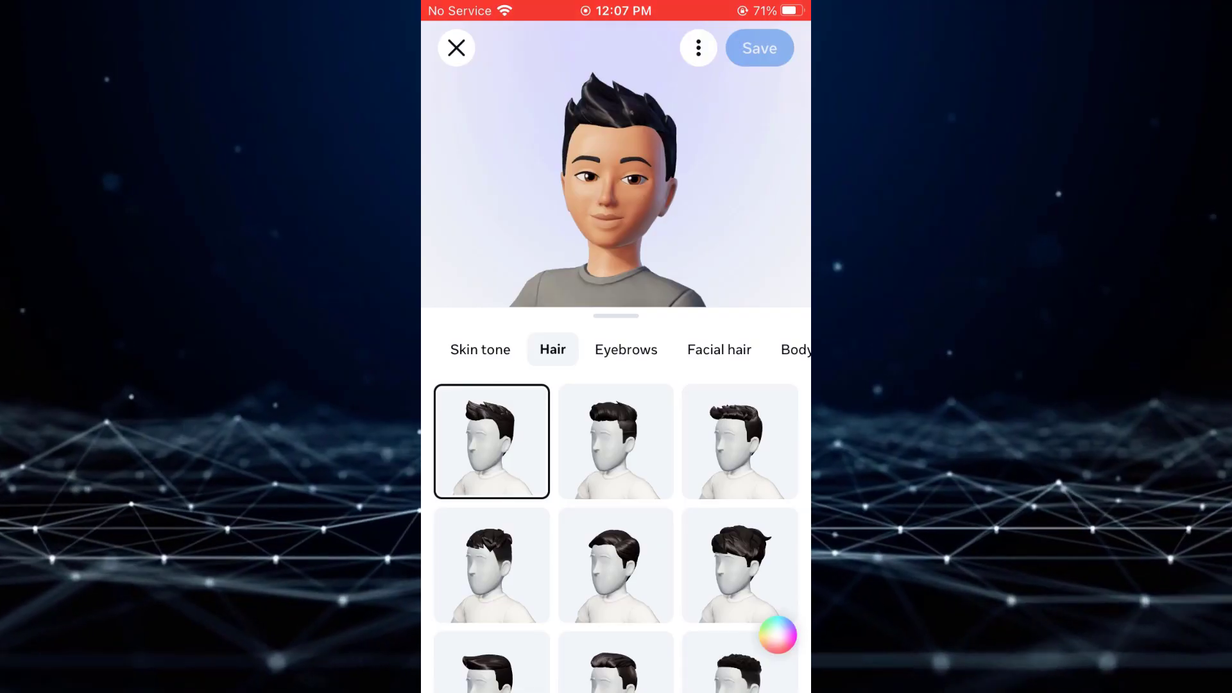
{"action": "left_click", "coordinate": [697, 48]}
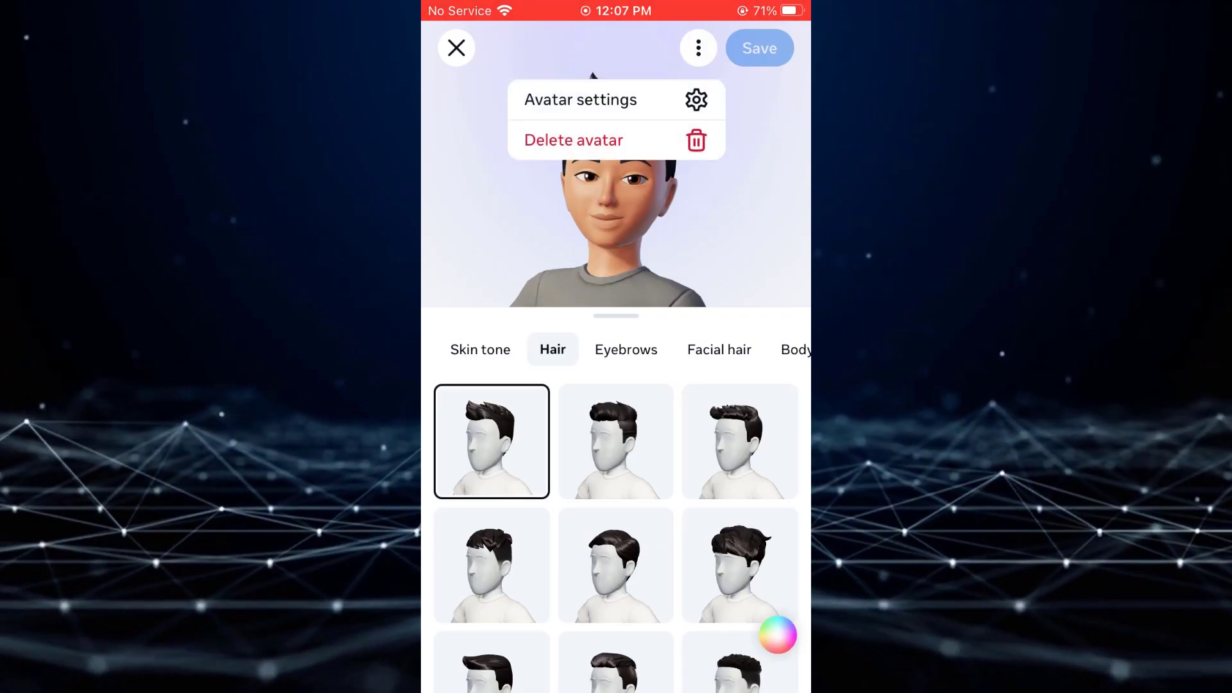
{"action": "left_click", "coordinate": [580, 99]}
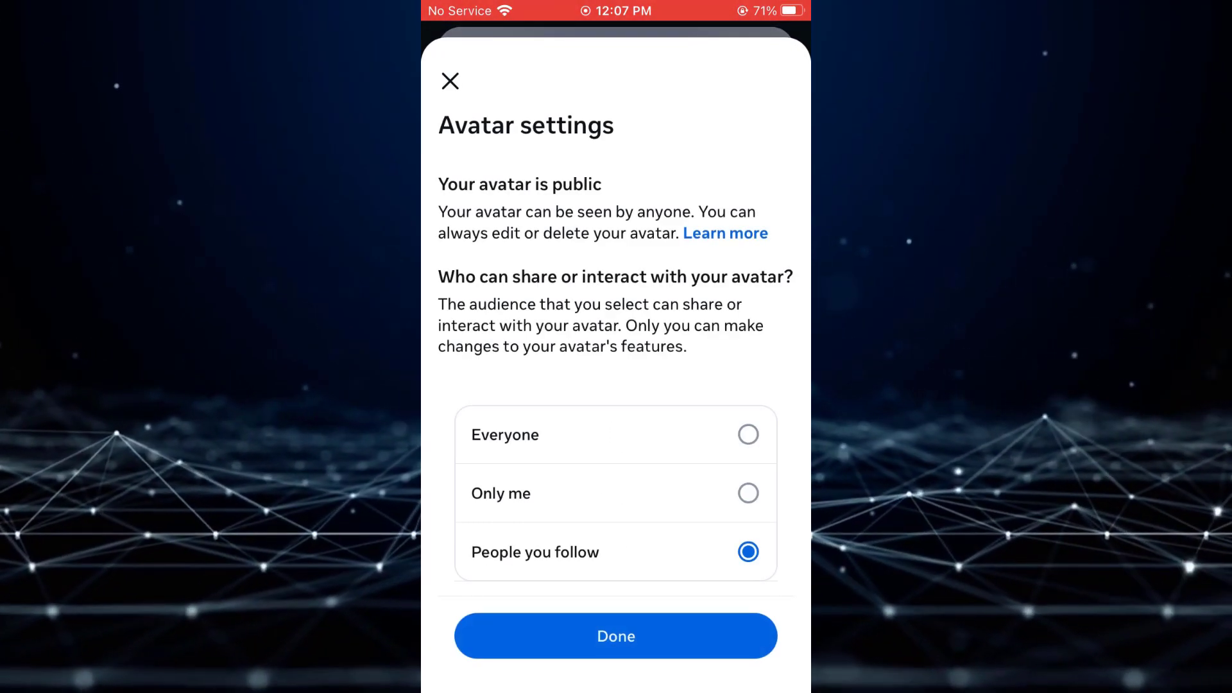